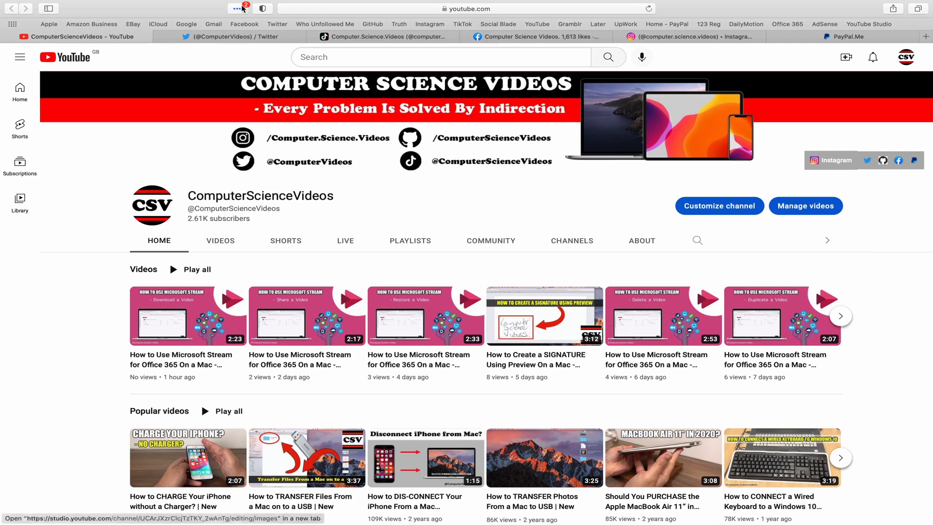
View the channel's Twitter, TikTok, Facebook and Instagram profiles in turn
left_click(220, 36)
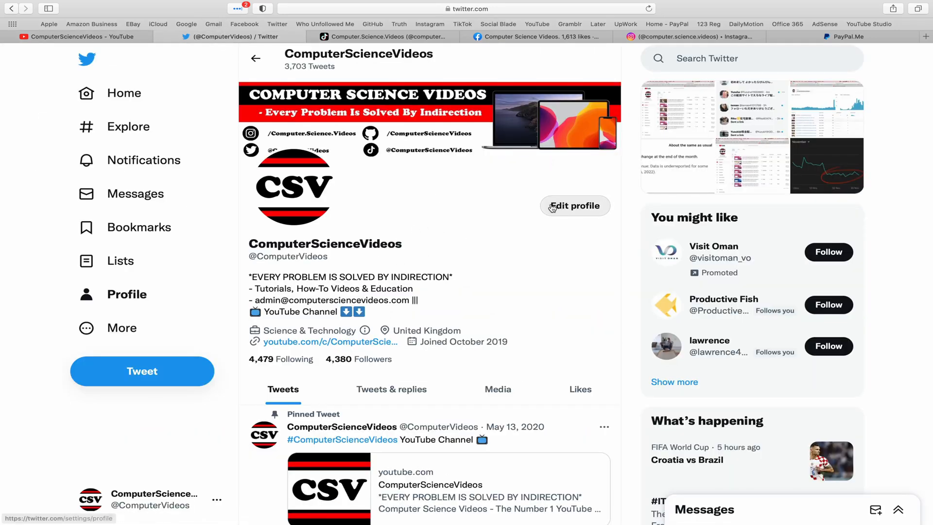
mouse_move(505, 214)
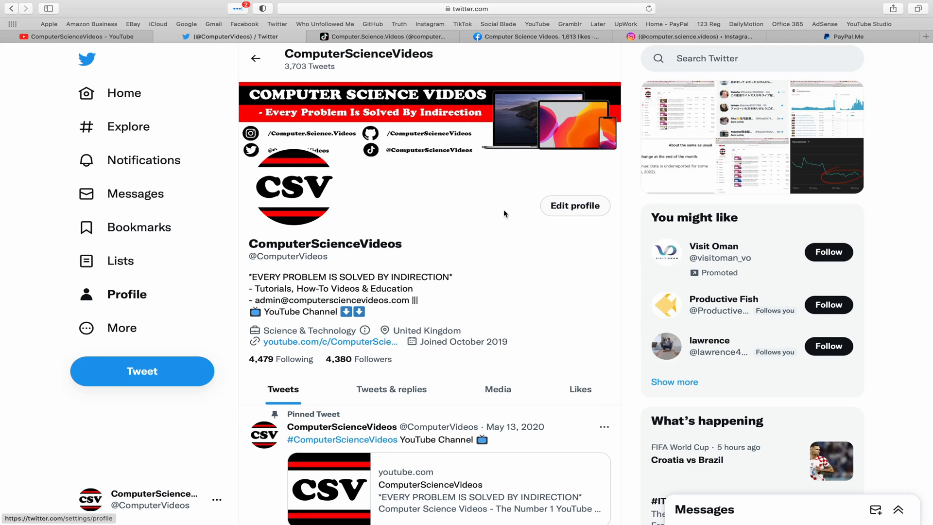
left_click(384, 36)
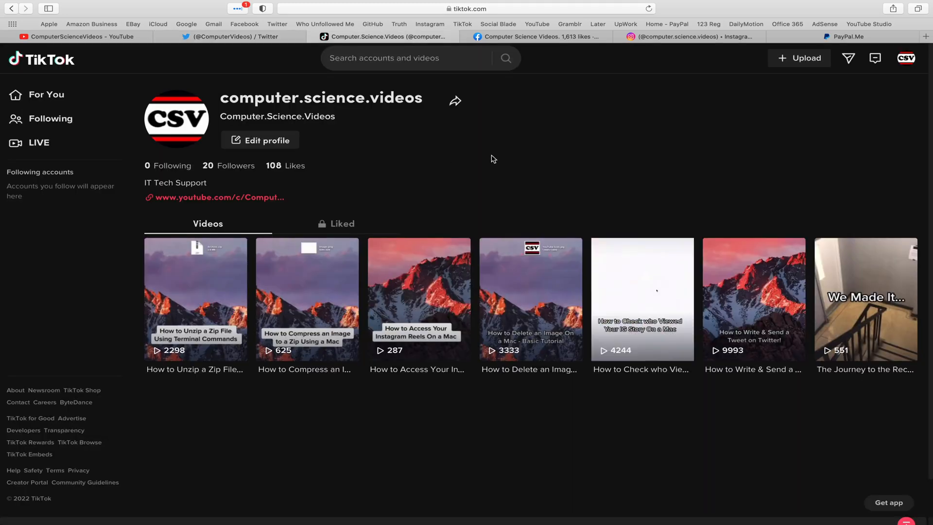
left_click(534, 36)
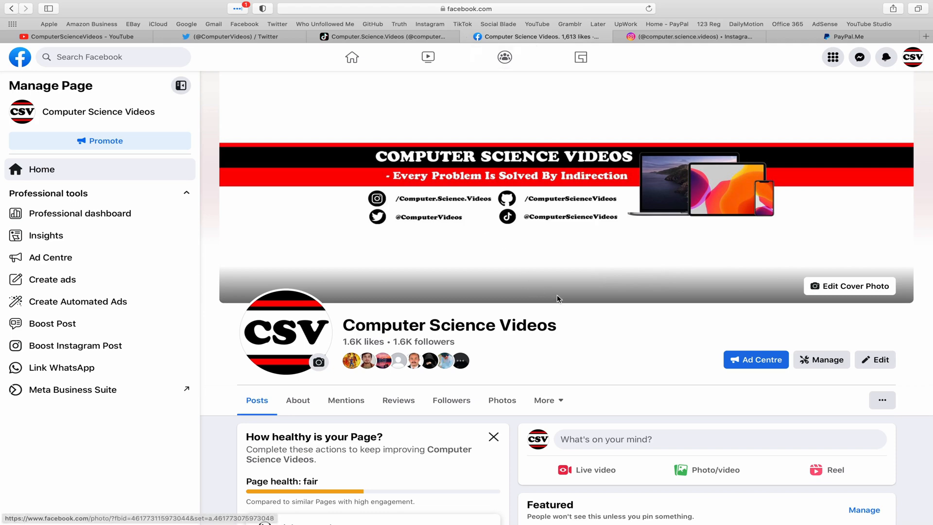
mouse_move(695, 37)
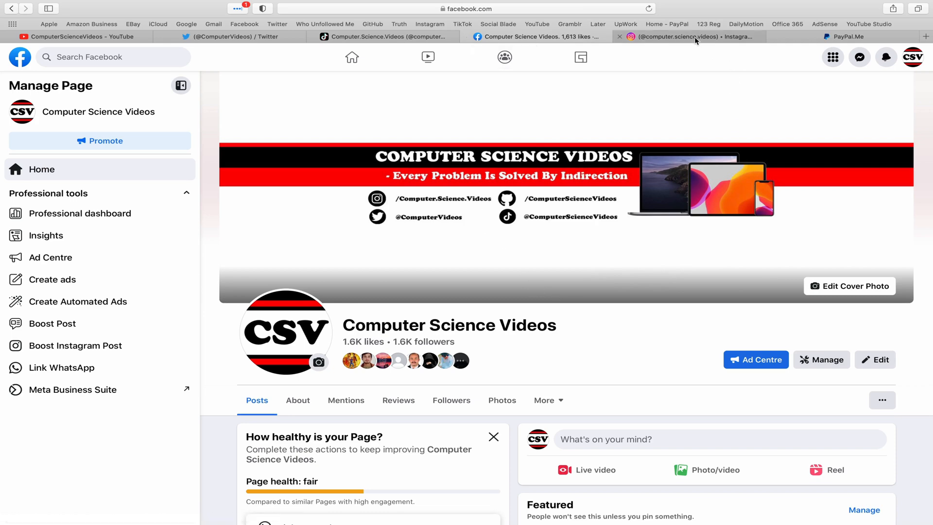
left_click(679, 36)
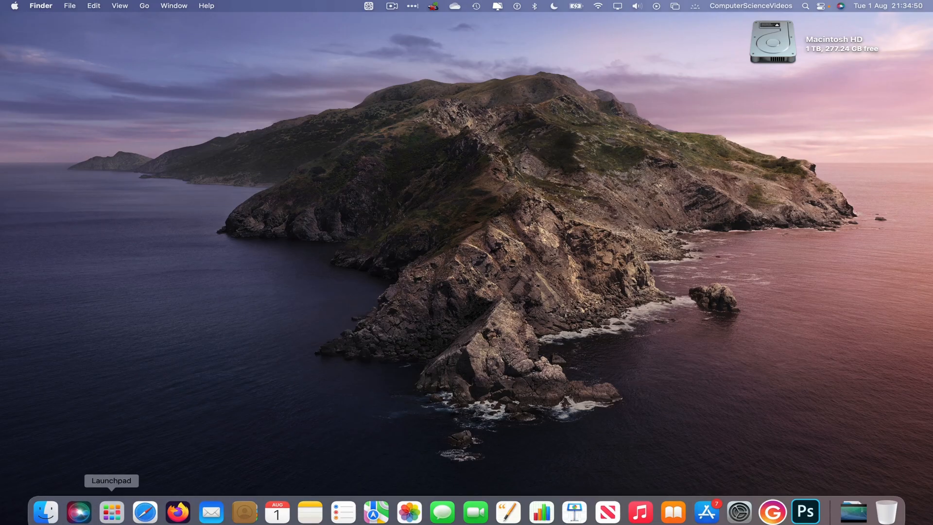
Launch Safari from the Dock, landing on the Google home page
left_click(111, 512)
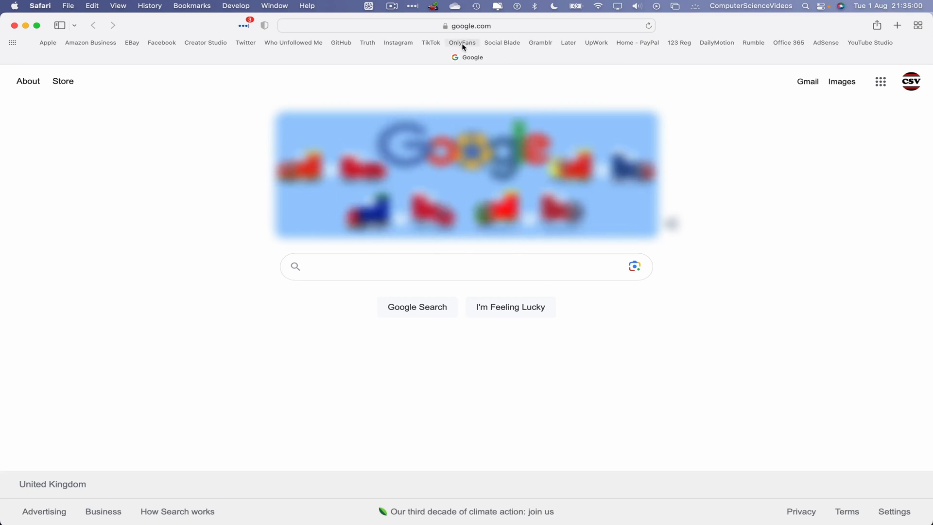
Reach the OnlyFans Edit profile page and start a second browser tab
left_click(461, 42)
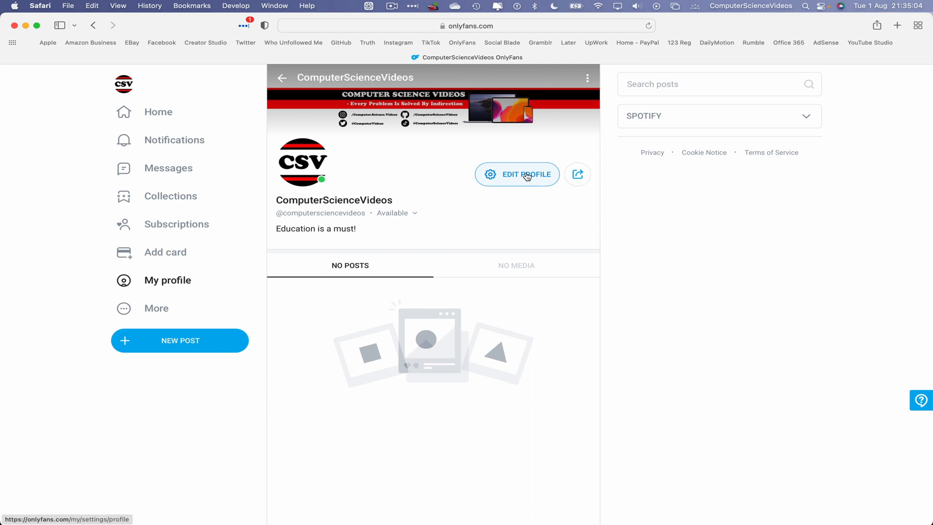
mouse_move(510, 183)
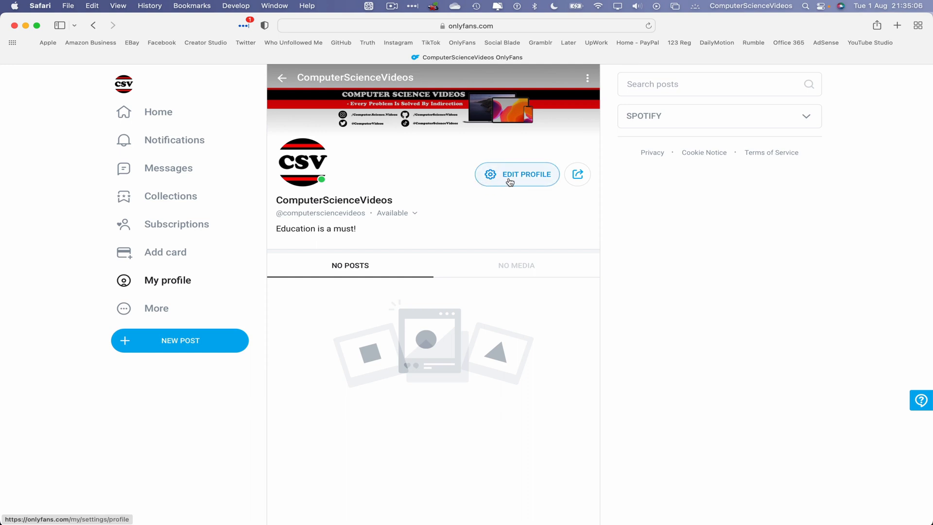
left_click(516, 174)
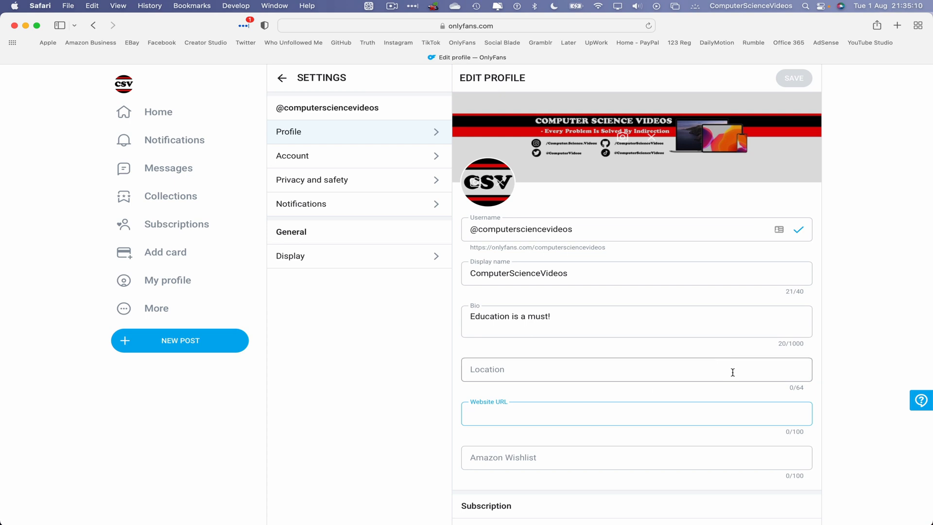
left_click(898, 25)
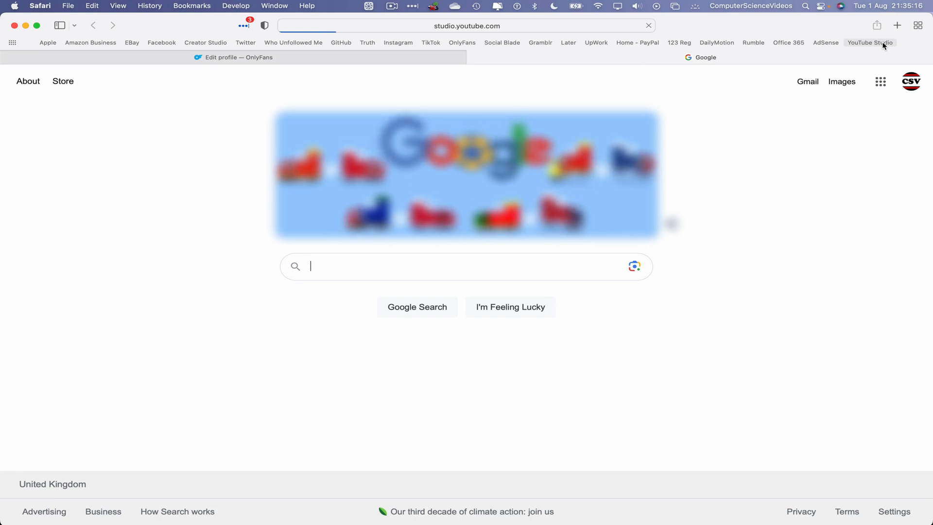
left_click(869, 42)
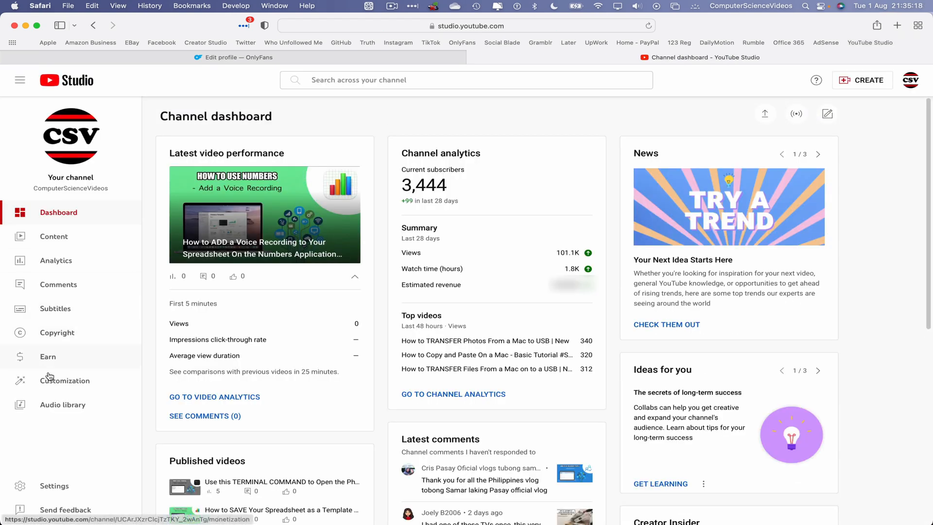
left_click(64, 380)
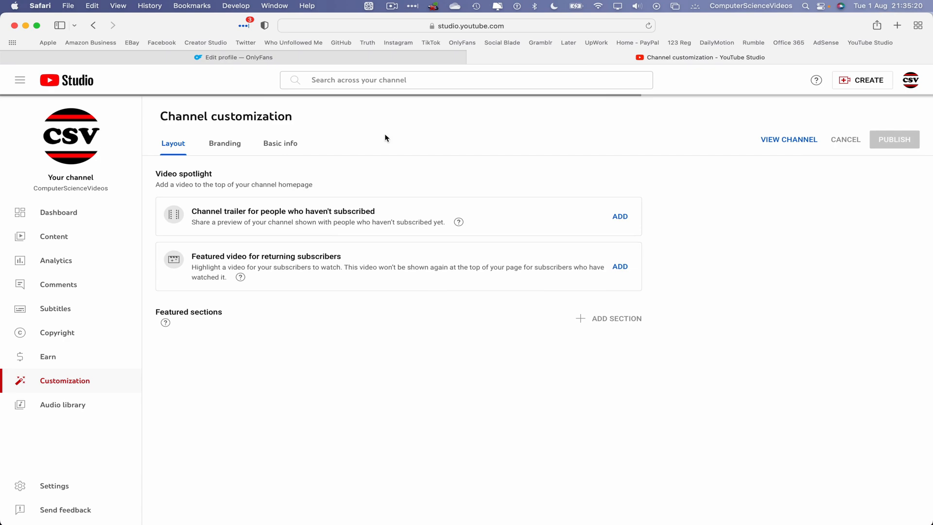
left_click(280, 143)
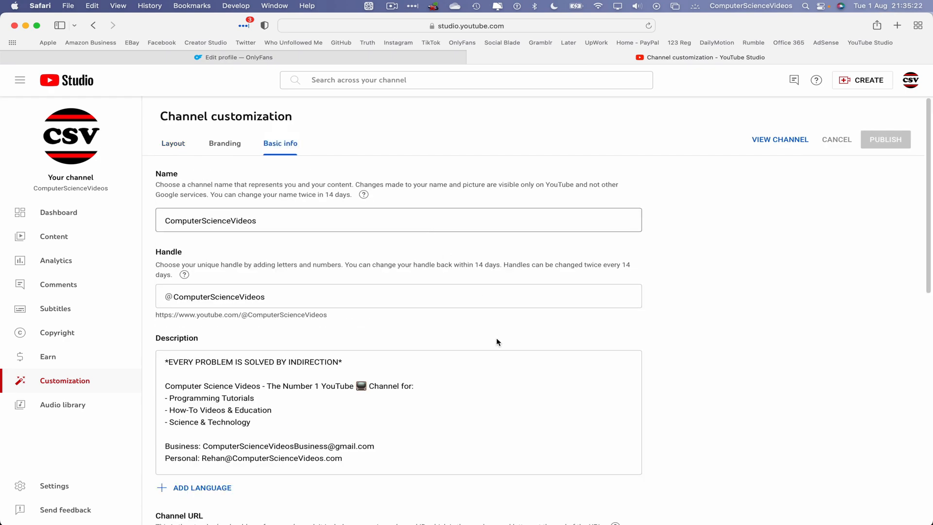
scroll("down", 3)
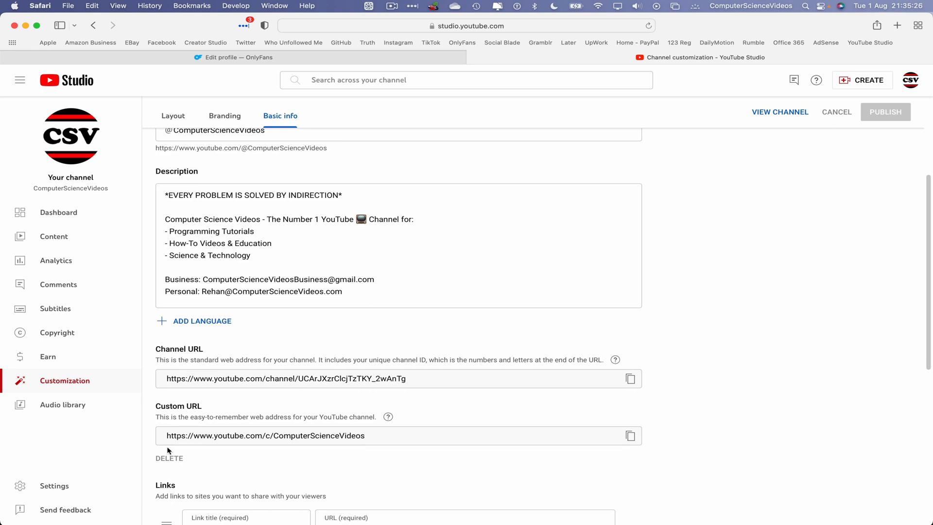
mouse_move(299, 451)
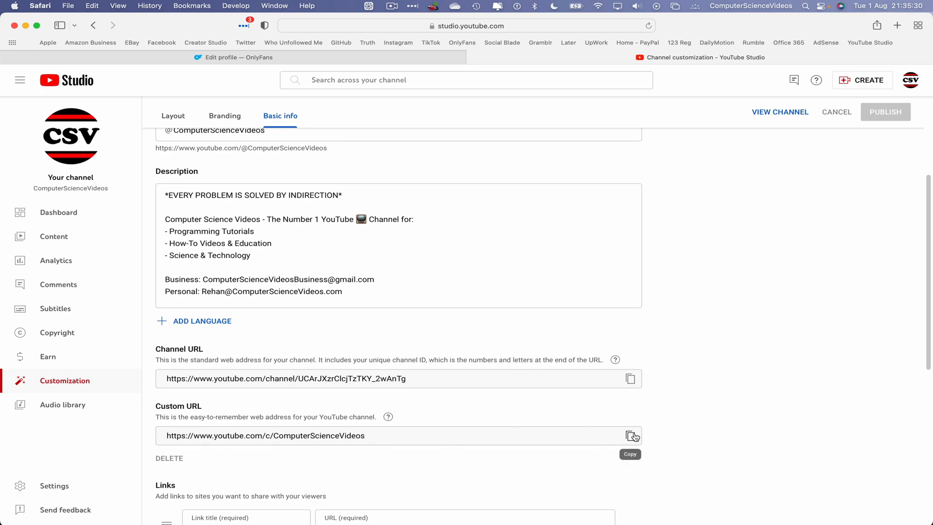
left_click(630, 436)
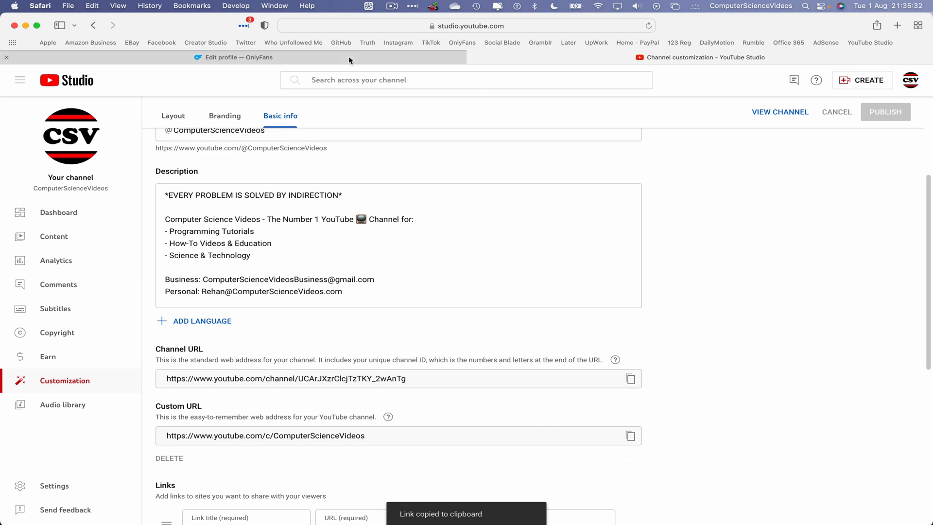
Paste the YouTube link into the OnlyFans Website URL field and save the profile
left_click(236, 58)
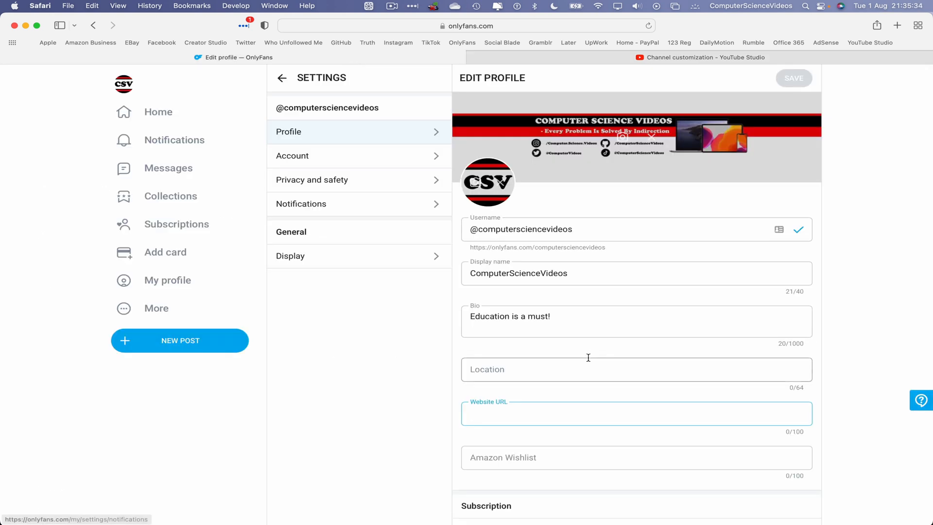
right_click(536, 414)
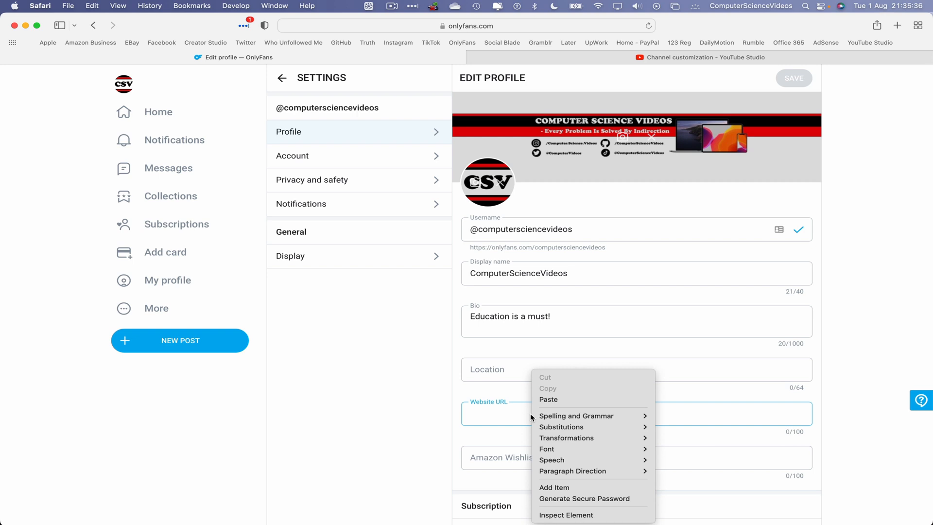
mouse_move(570, 400)
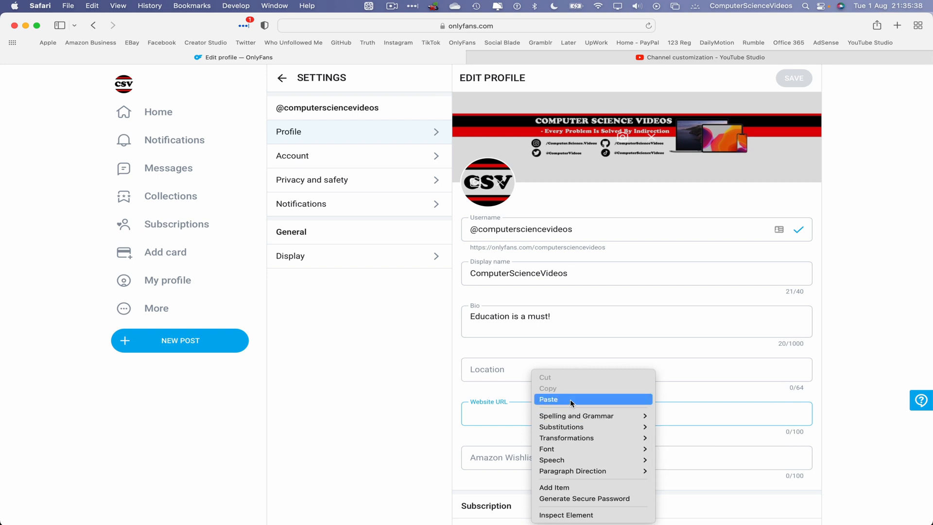
left_click(548, 399)
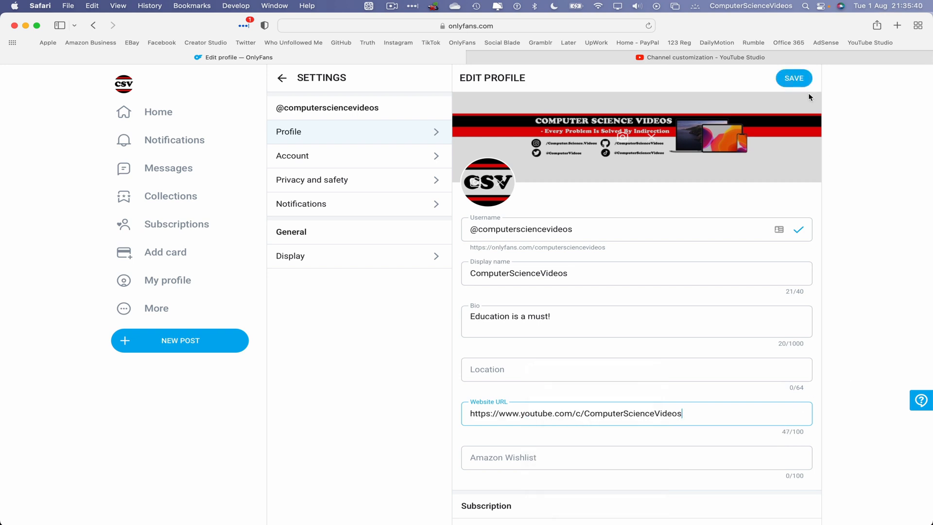
left_click(794, 78)
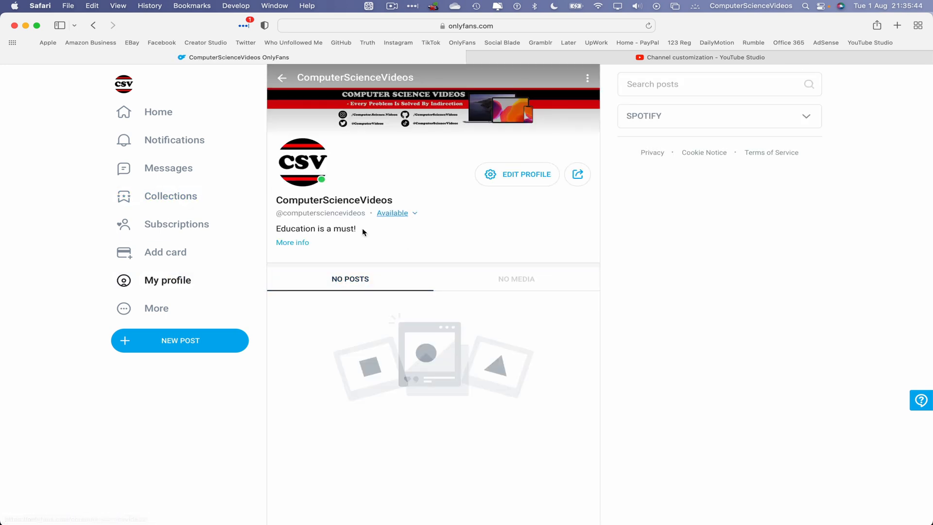
Expand More info to show the YouTube link under the bio, then quit Safari
left_click(293, 242)
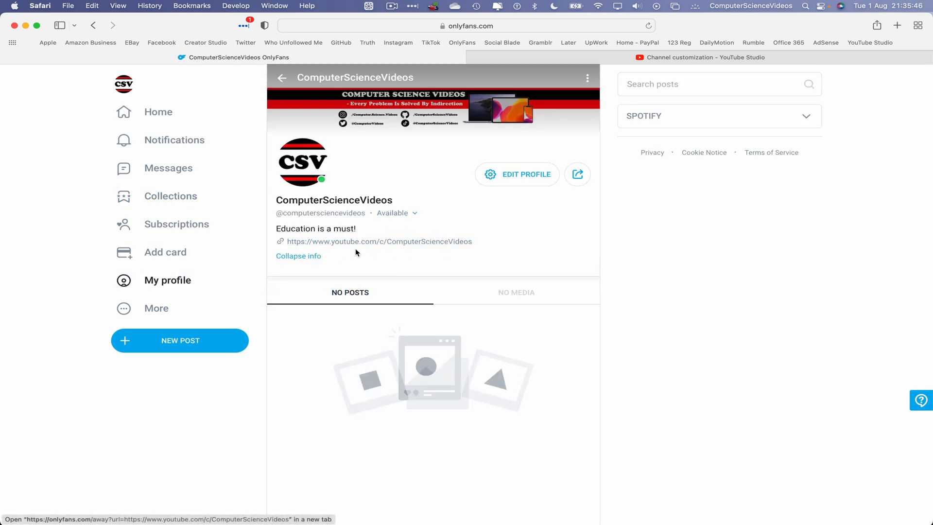
mouse_move(388, 251)
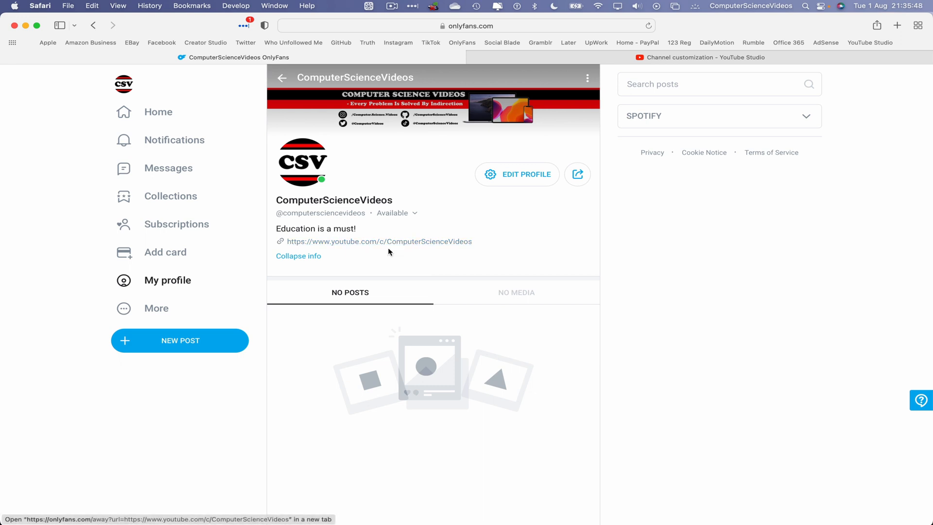
mouse_move(513, 241)
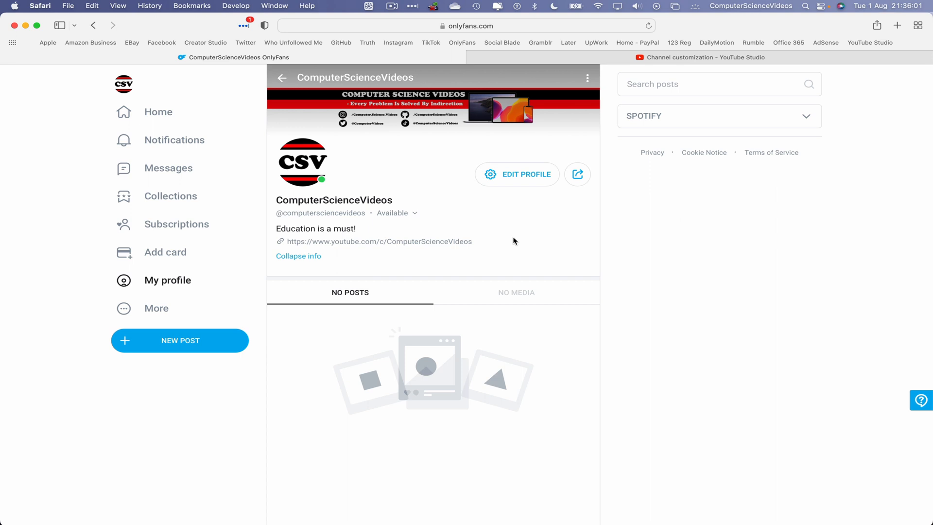
mouse_move(221, 6)
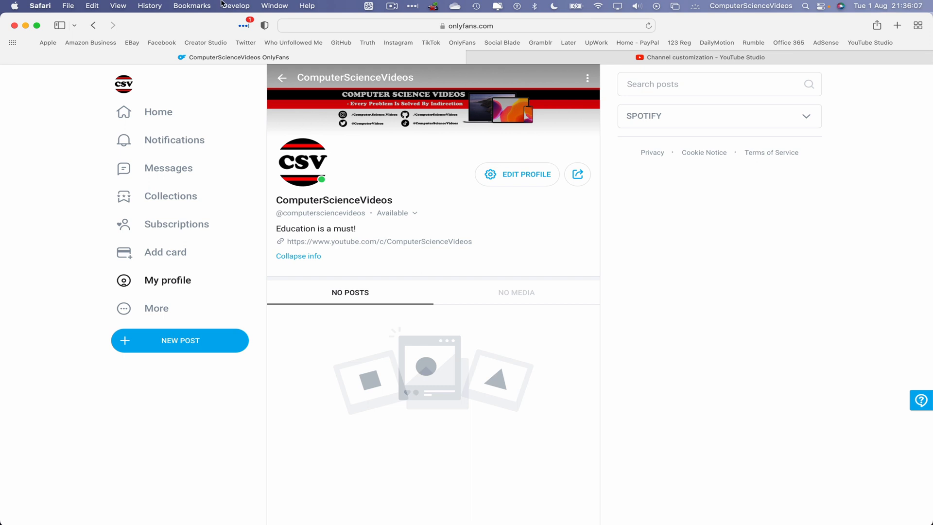
left_click(40, 6)
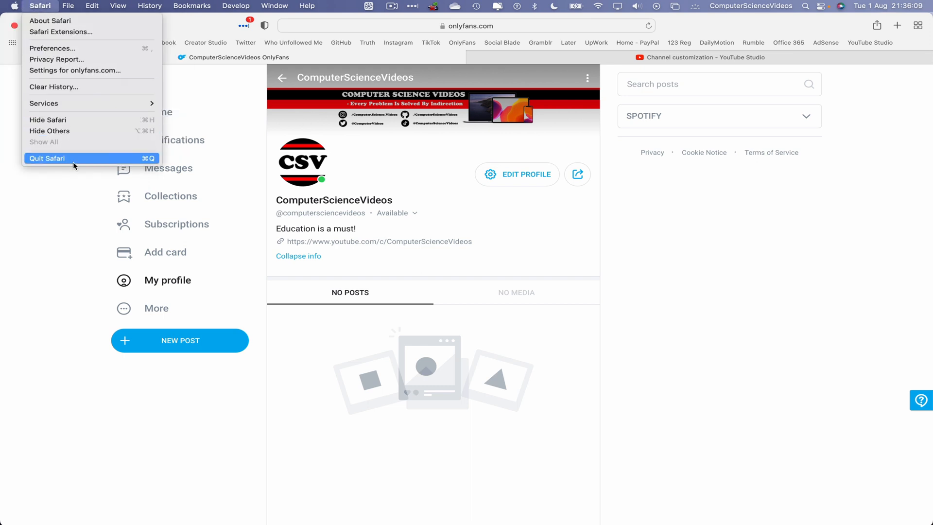
left_click(47, 159)
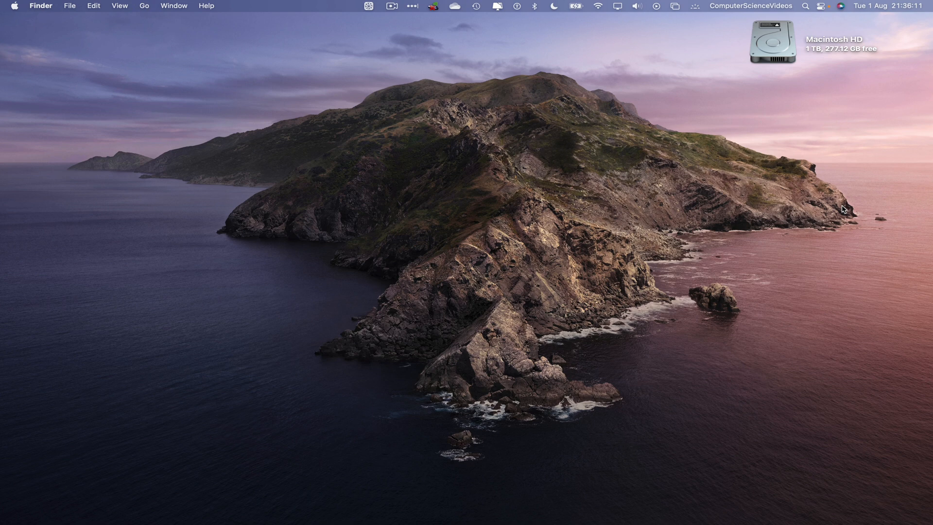